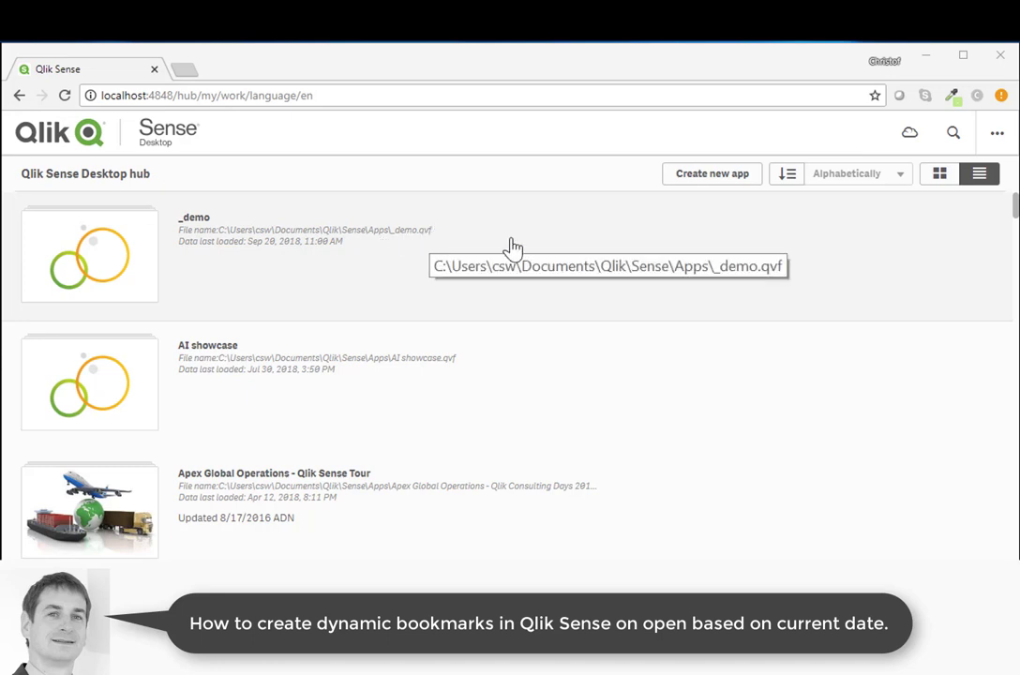
Create a new app named __demo and open its empty get-started page
left_click(712, 174)
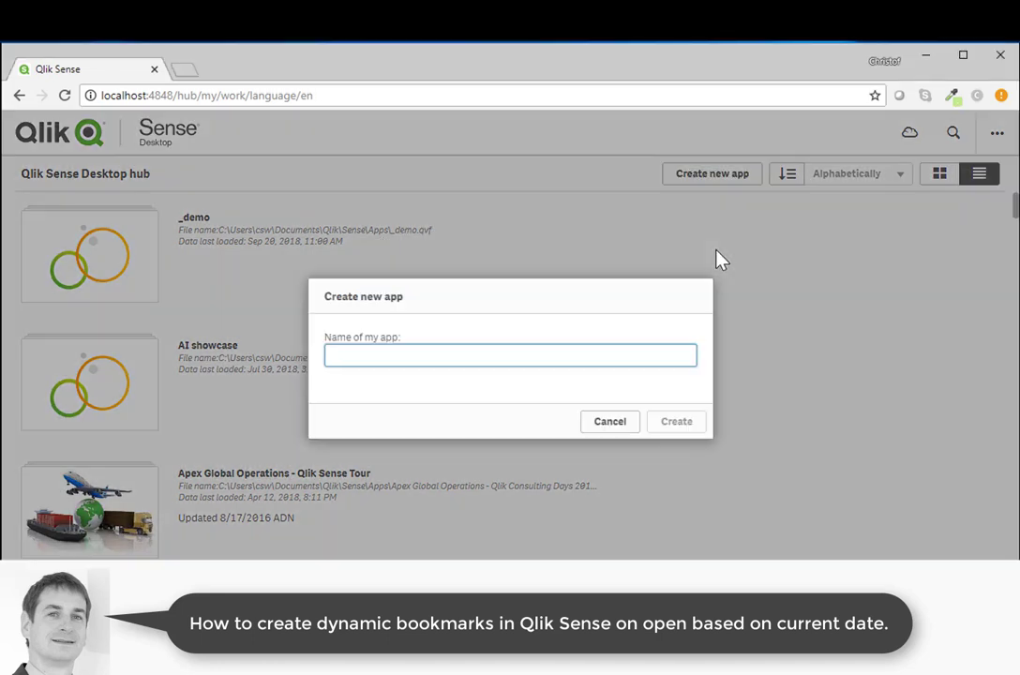
type("_dem")
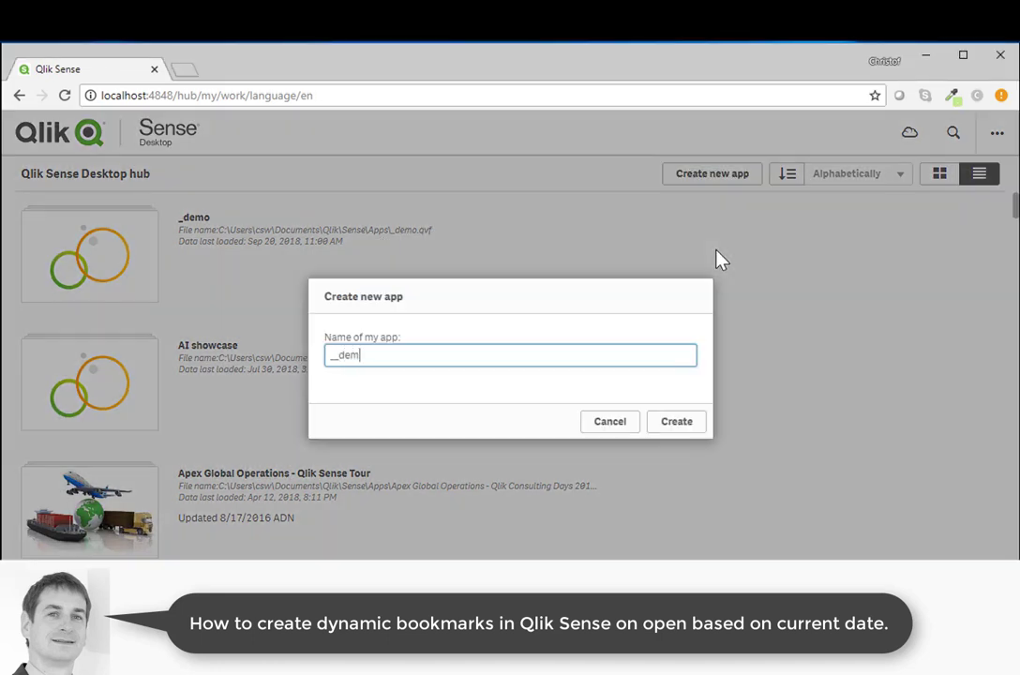
left_click(676, 422)
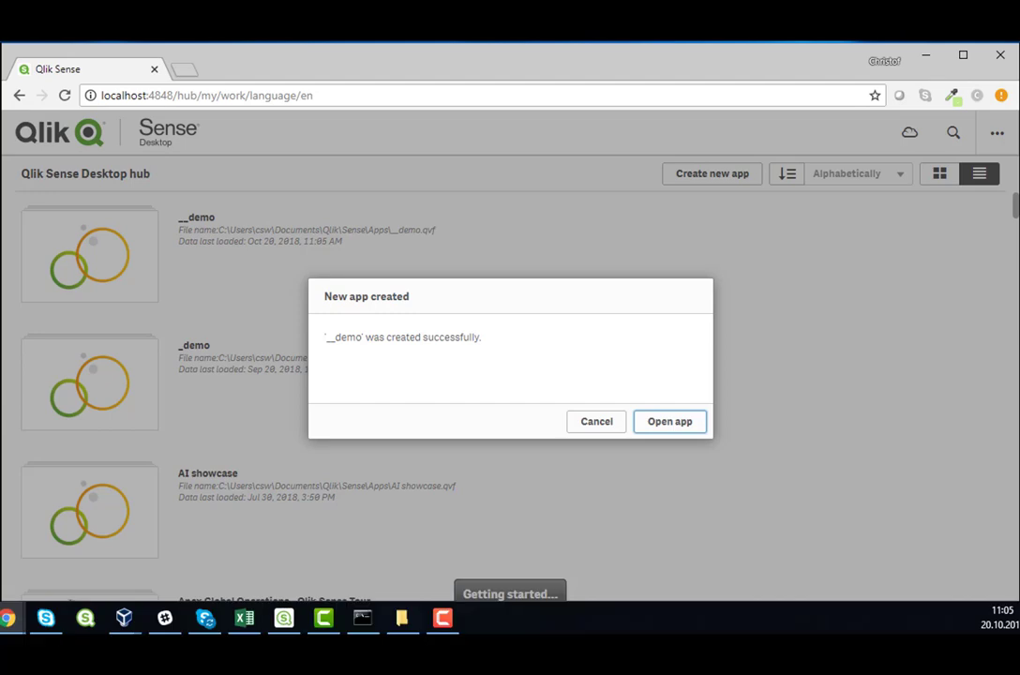
left_click(669, 421)
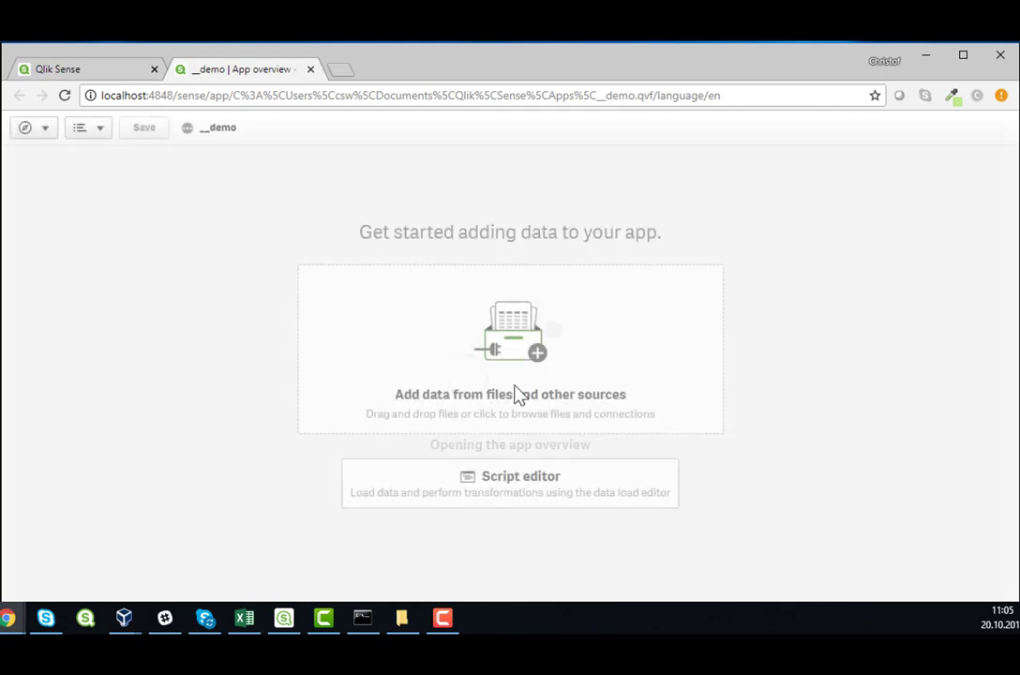
Load OneYearTestData.xlsx from C:\Data, adding the SomeDate and SomeDim fields
left_click(510, 342)
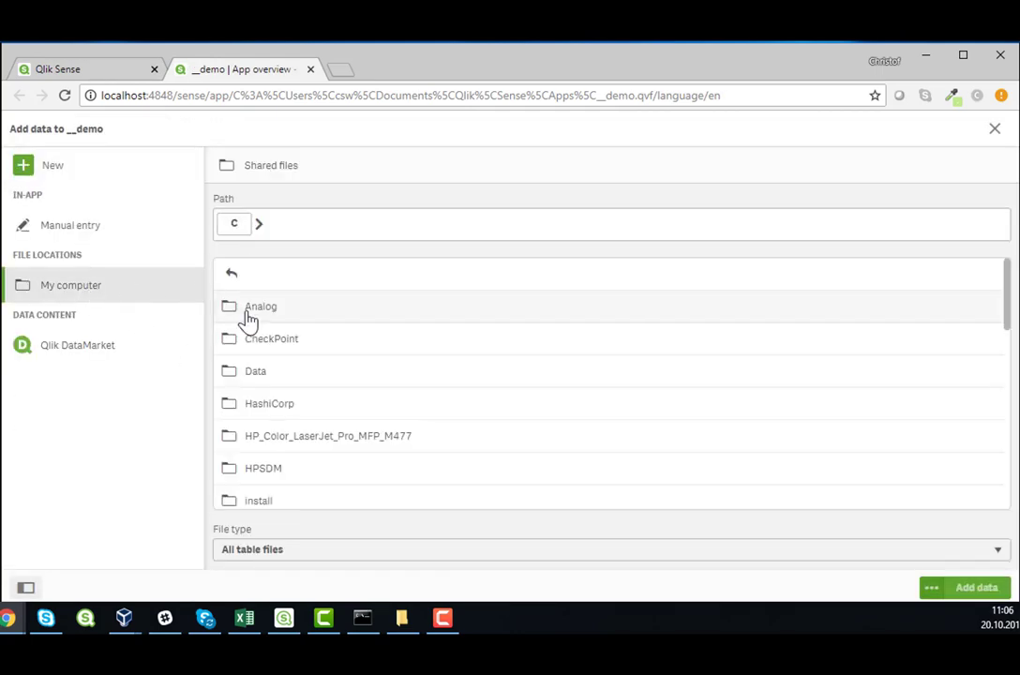
left_click(255, 372)
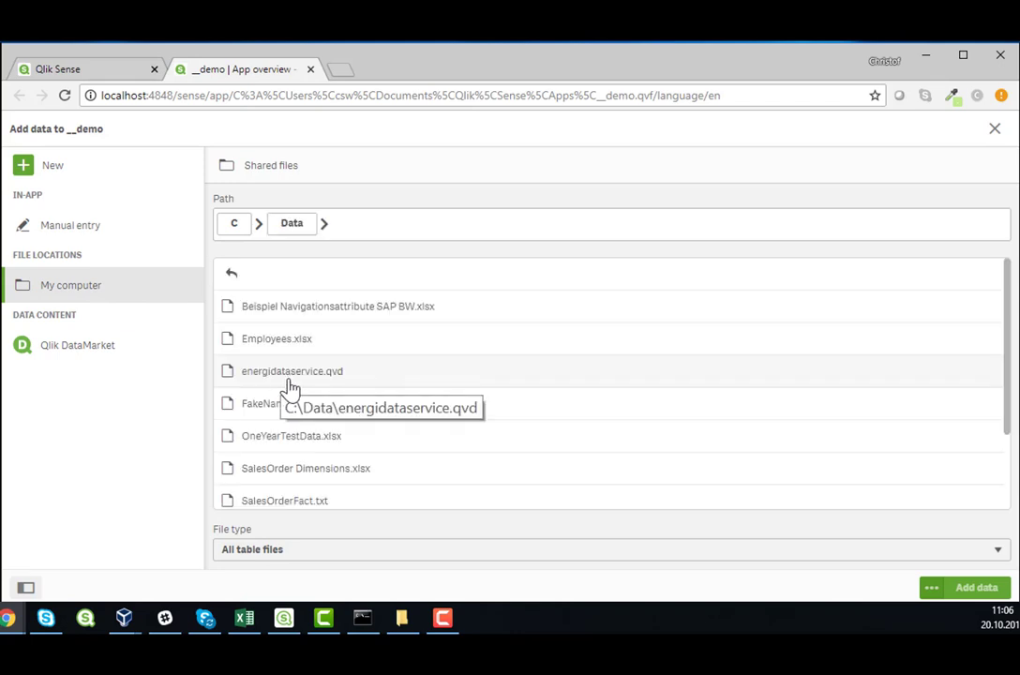
left_click(290, 436)
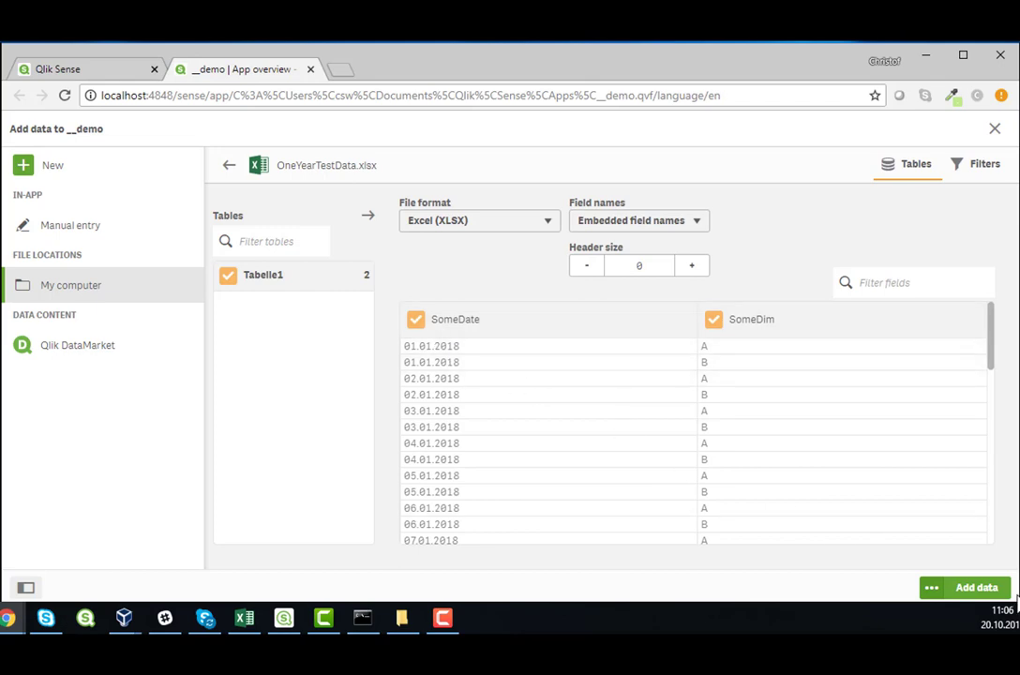
left_click(975, 587)
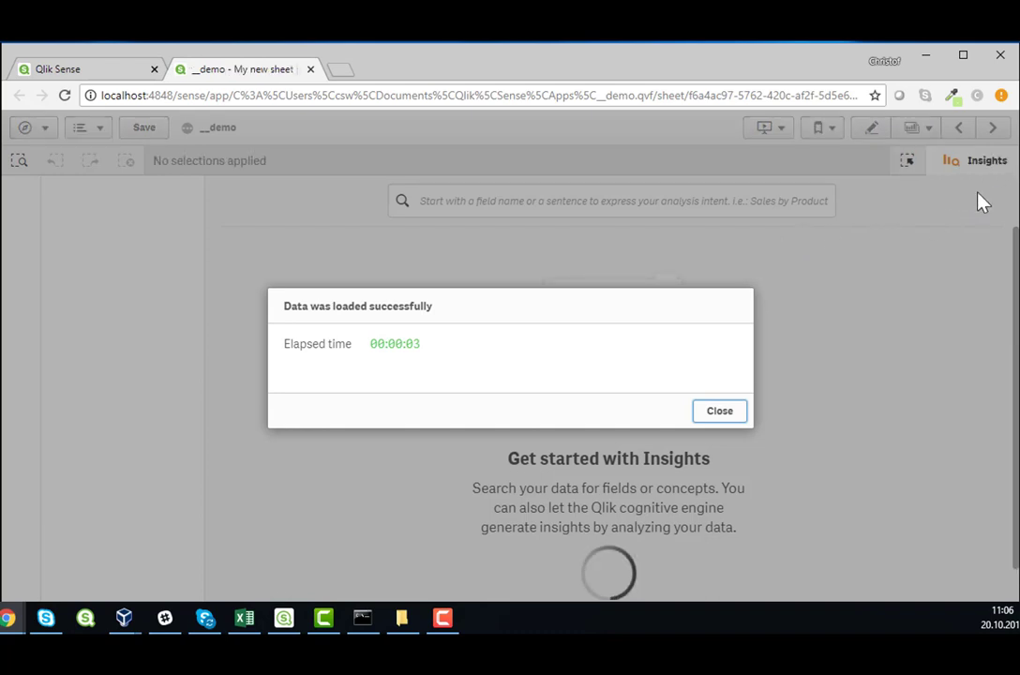
Dismiss the data-loaded confirmation and start editing My new sheet
left_click(719, 410)
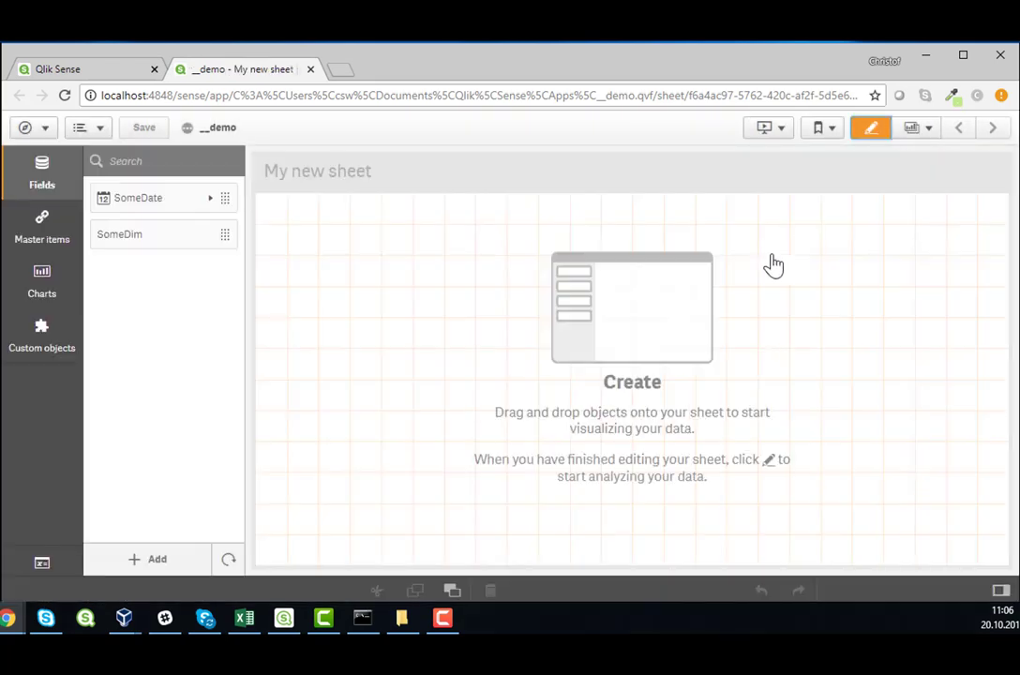
left_click(210, 198)
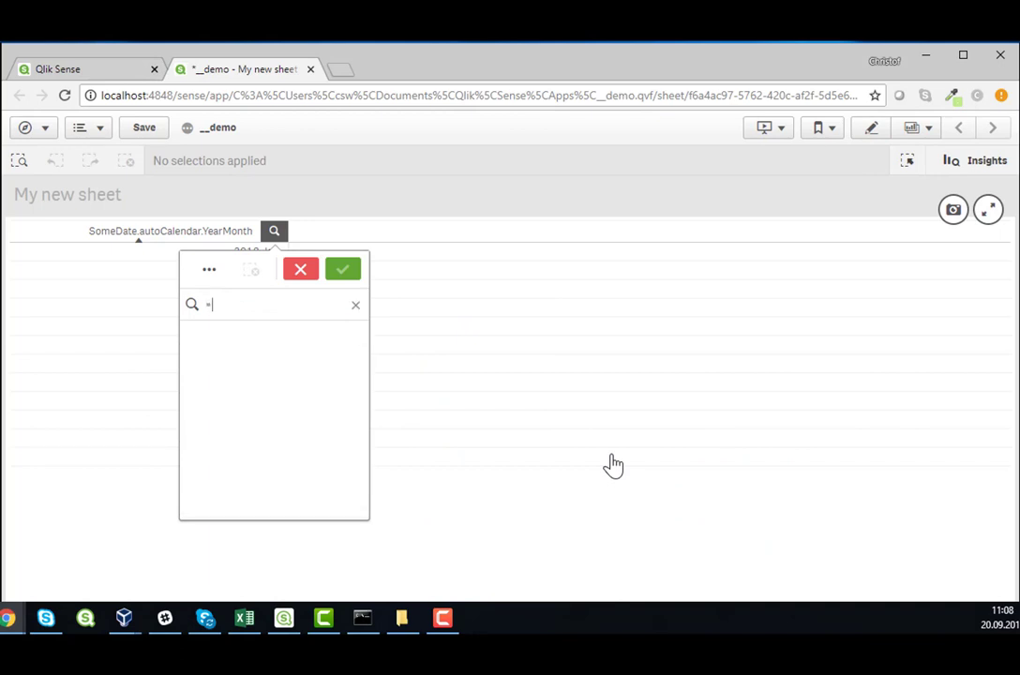
Search YearMonth with =SomeDate.autoCalendar.YearMonth<=Monthstart(Now()) to select 2018-Jan through 2018-Sep
type("Some")
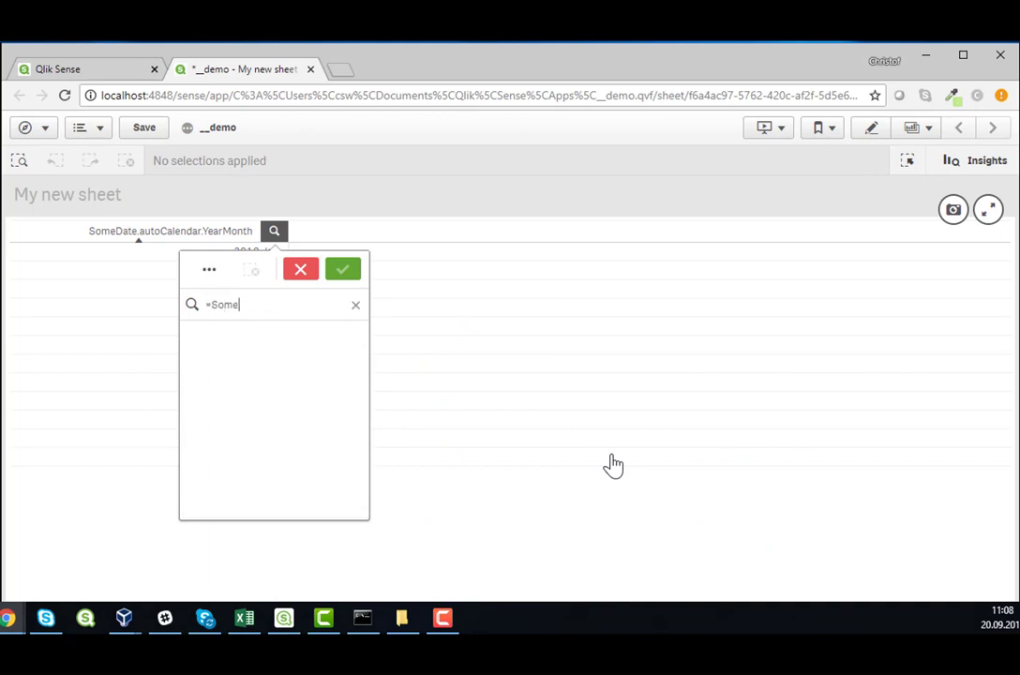
type("D")
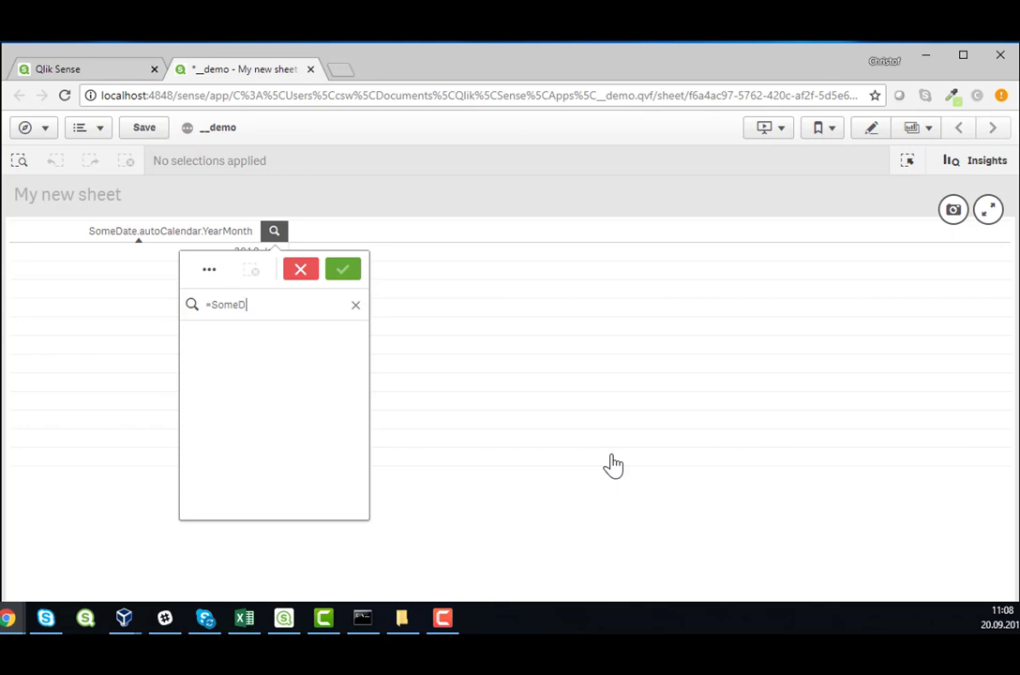
type("te.autoC")
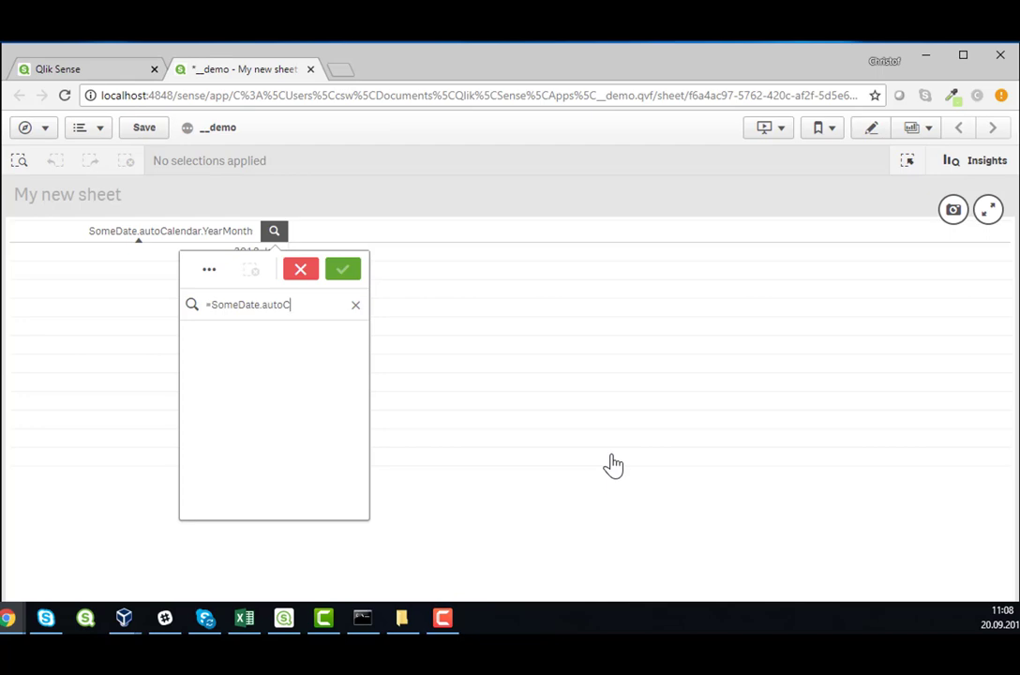
type("alendar.YearMonth")
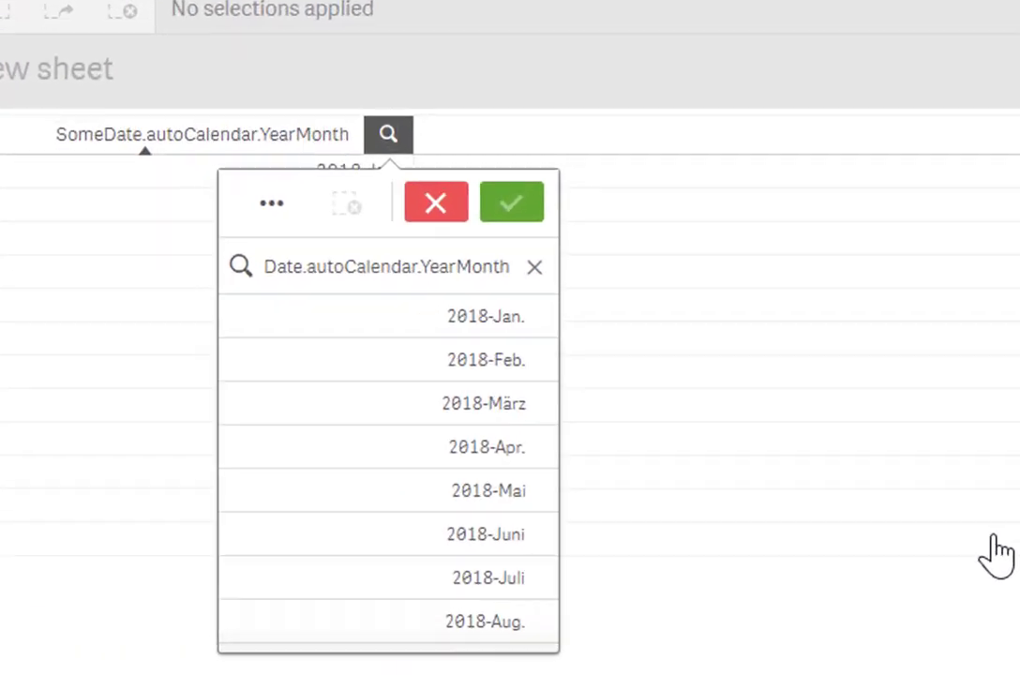
type("=")
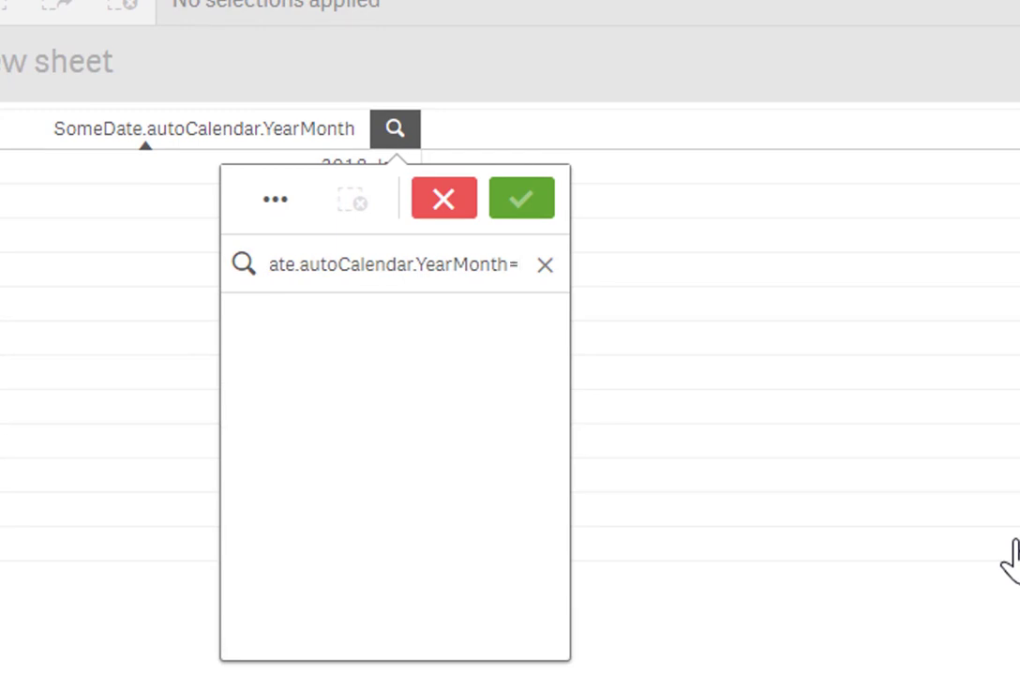
type("Monthstar")
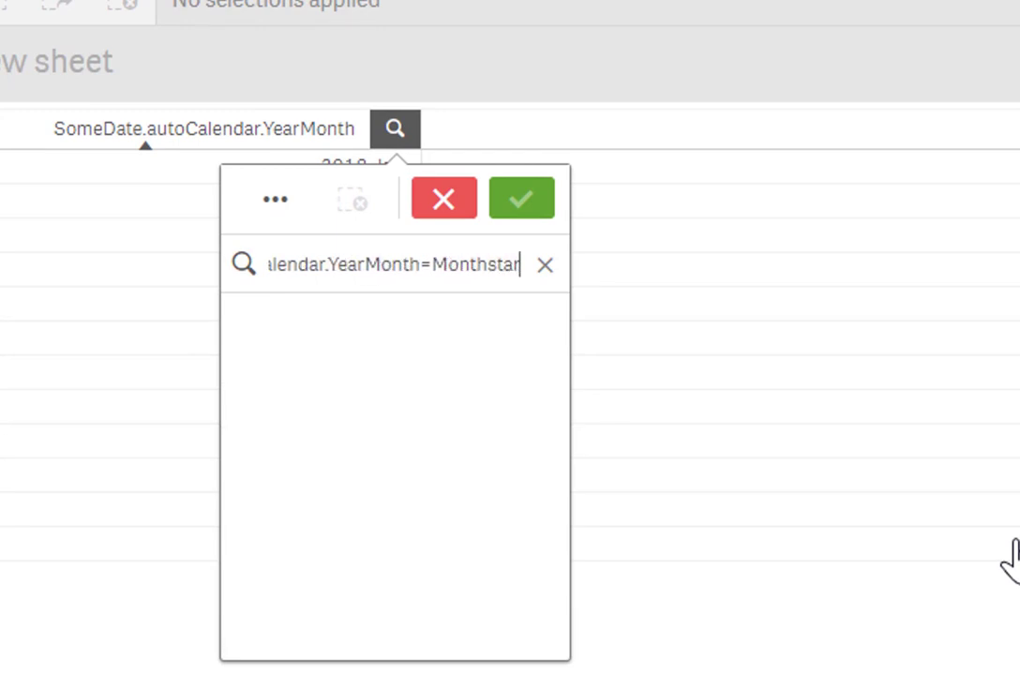
type("(Now(")
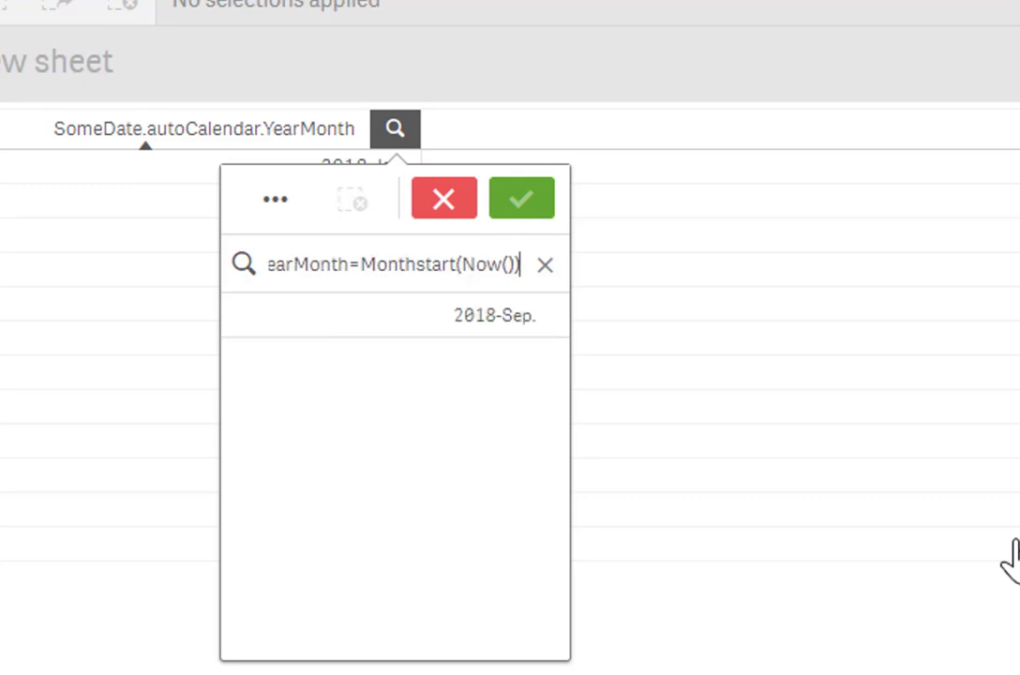
mouse_move(453, 372)
type("<")
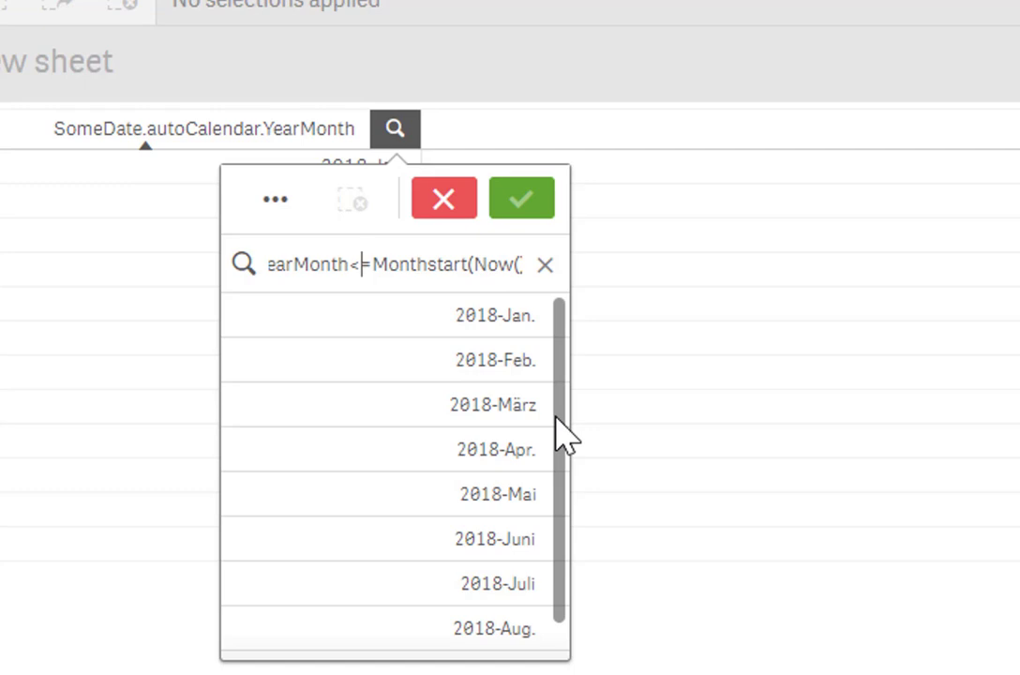
type("=")
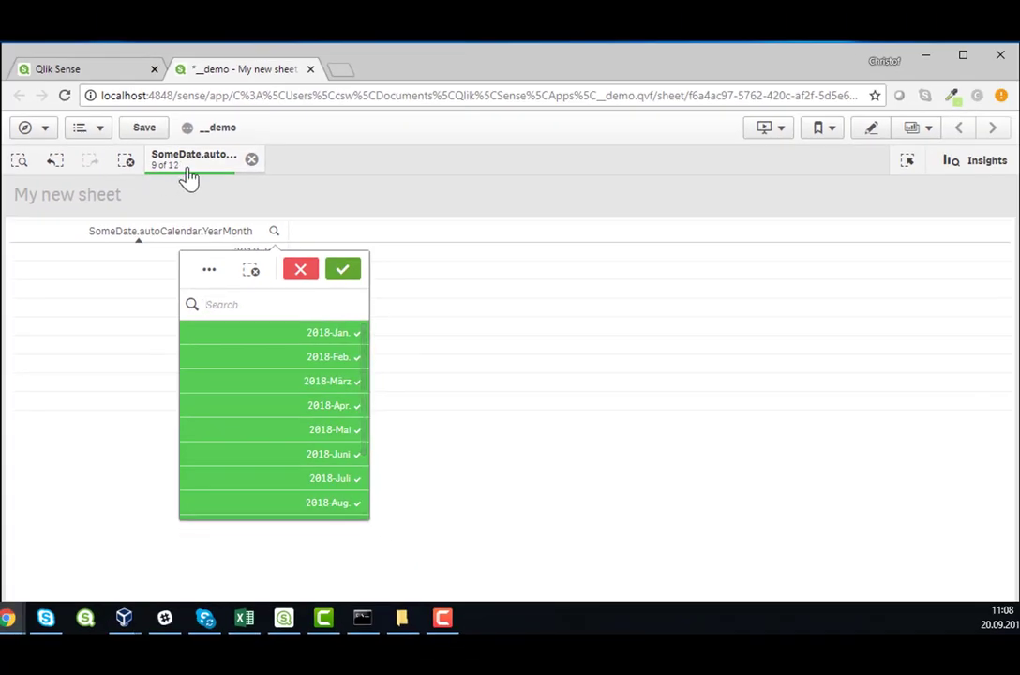
Save the nine months as default bookmark defSelection, then clear all selections
left_click(342, 269)
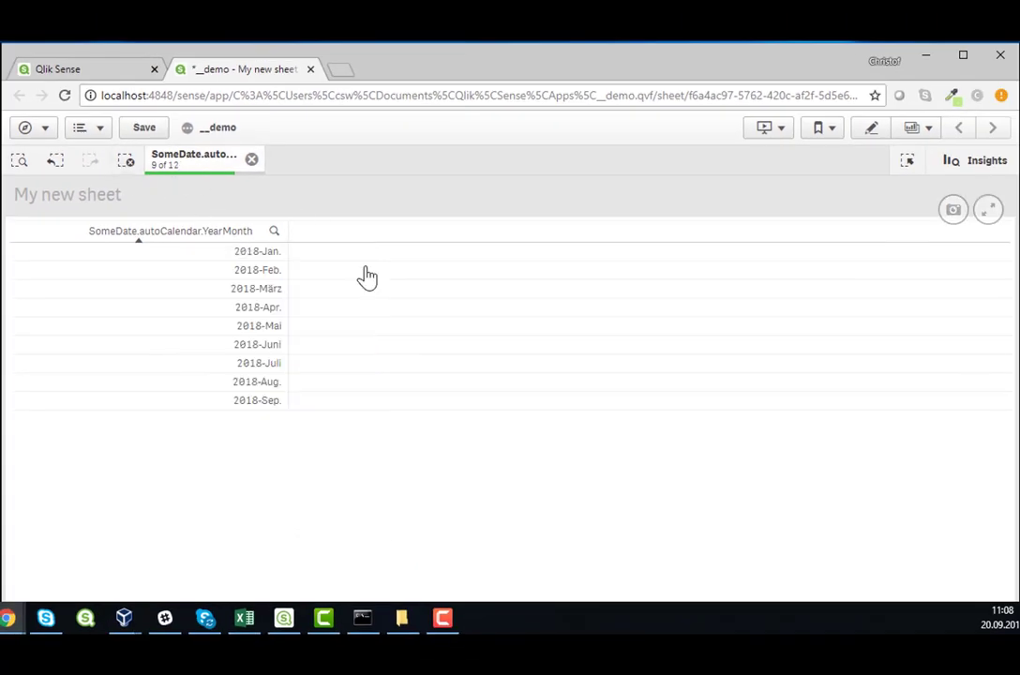
left_click(816, 129)
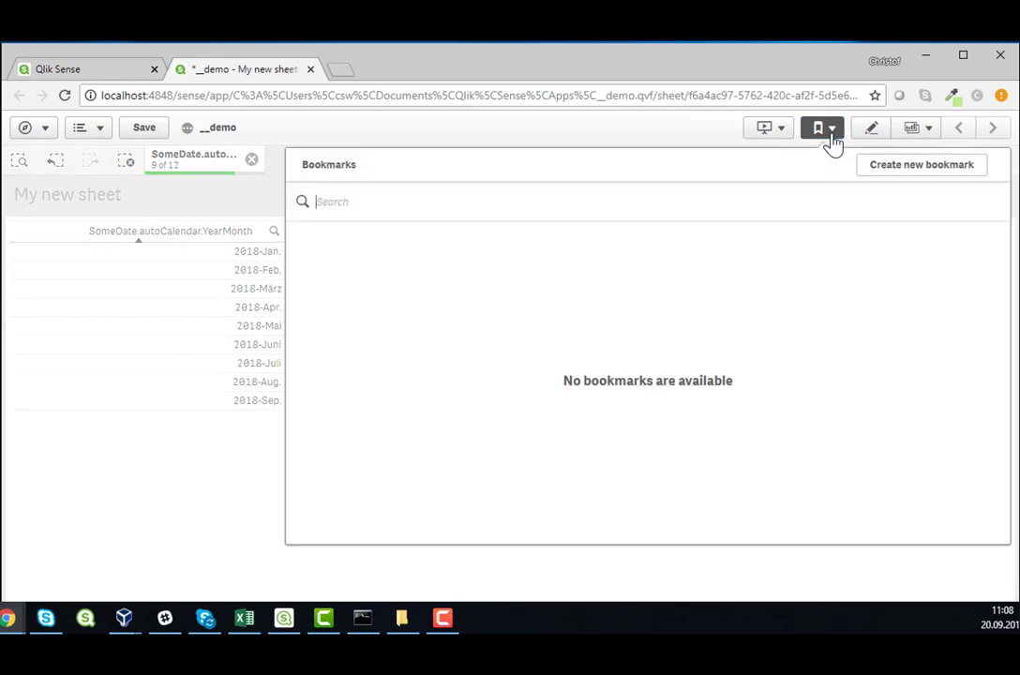
left_click(921, 164)
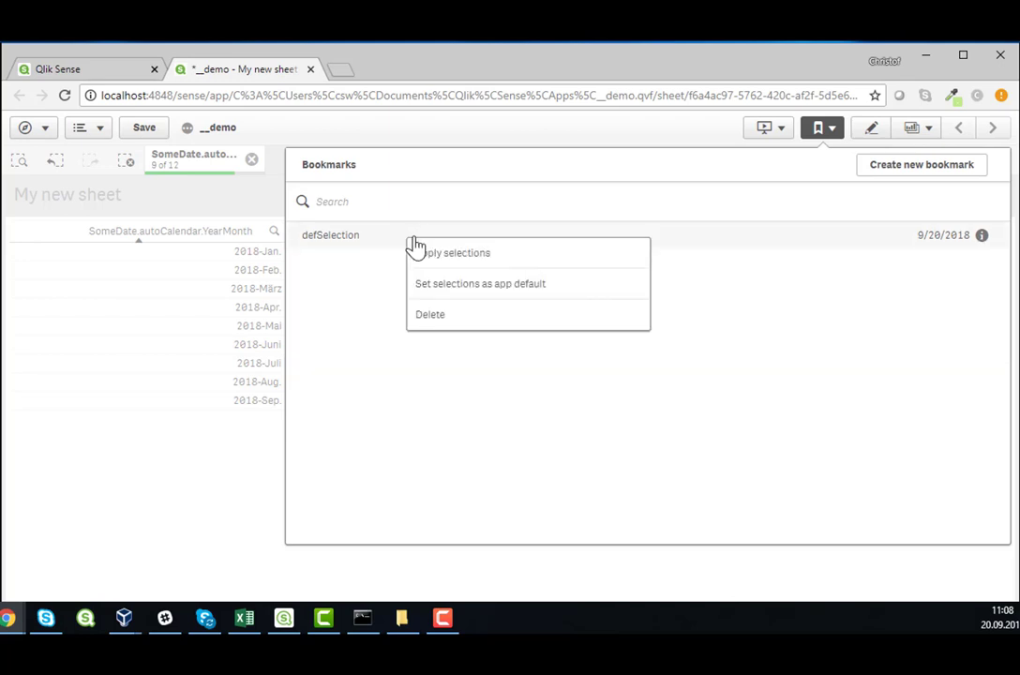
left_click(480, 283)
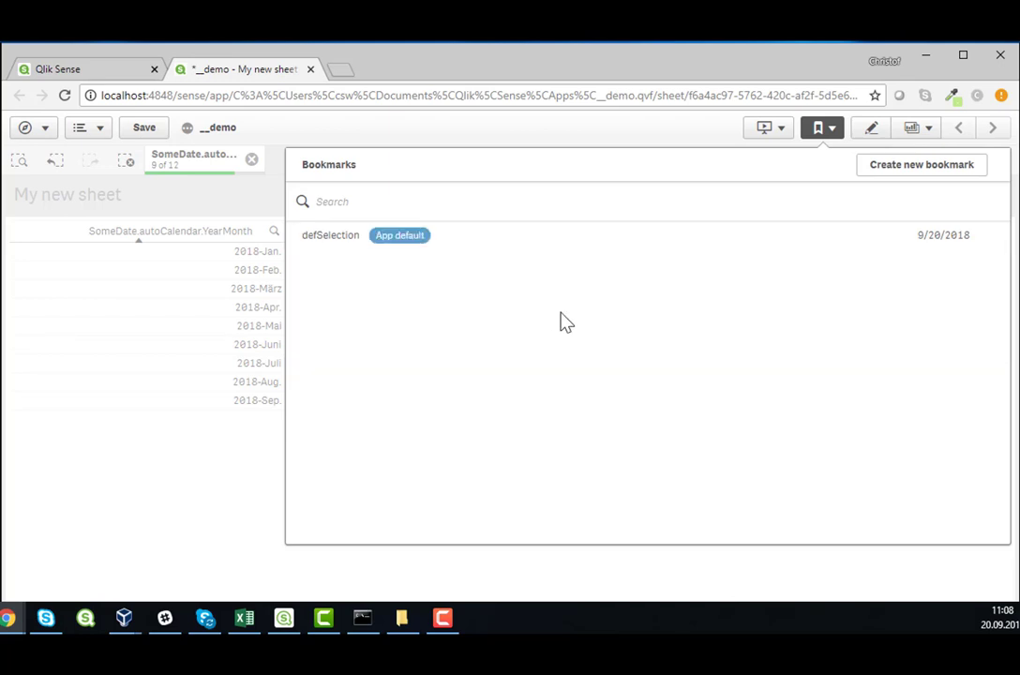
left_click(820, 128)
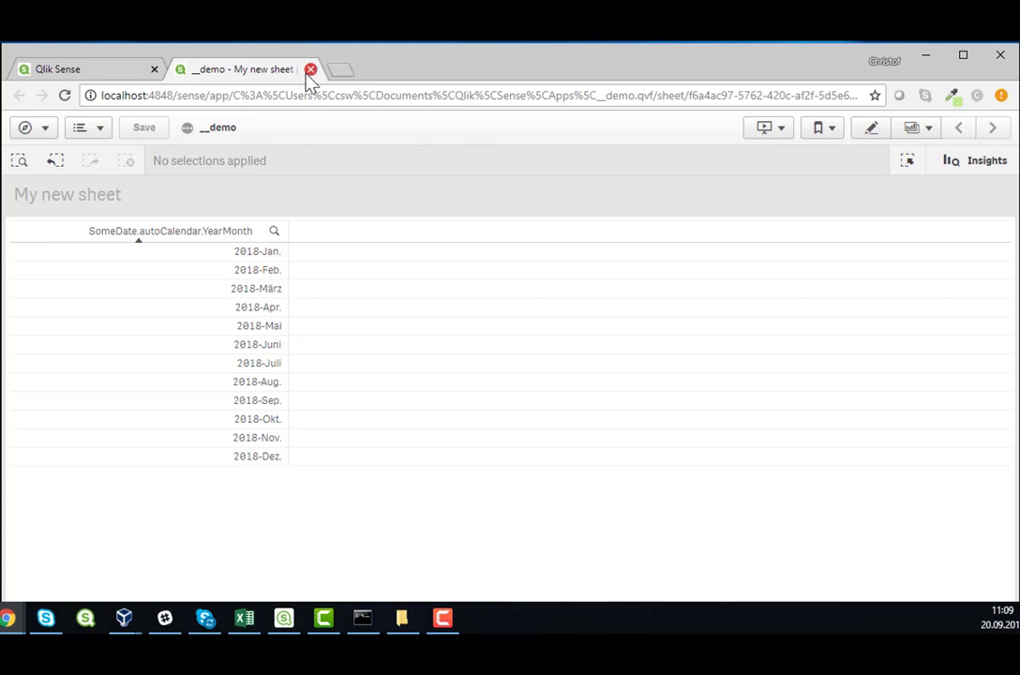
Close the __demo tab and reopen __demo from the Qlik Sense hub
left_click(316, 68)
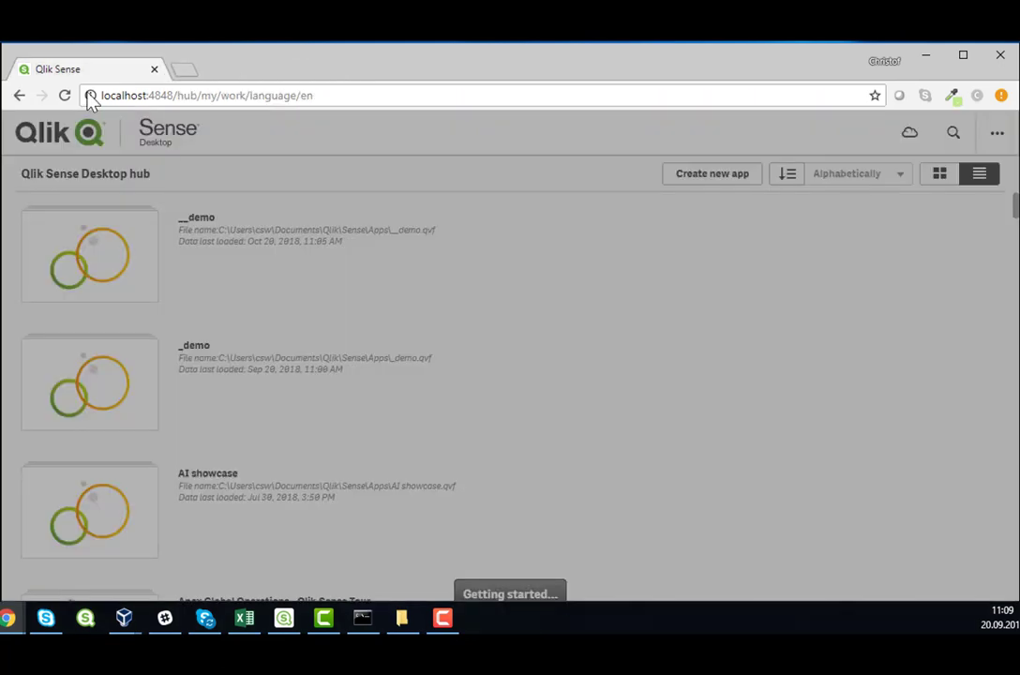
left_click(87, 255)
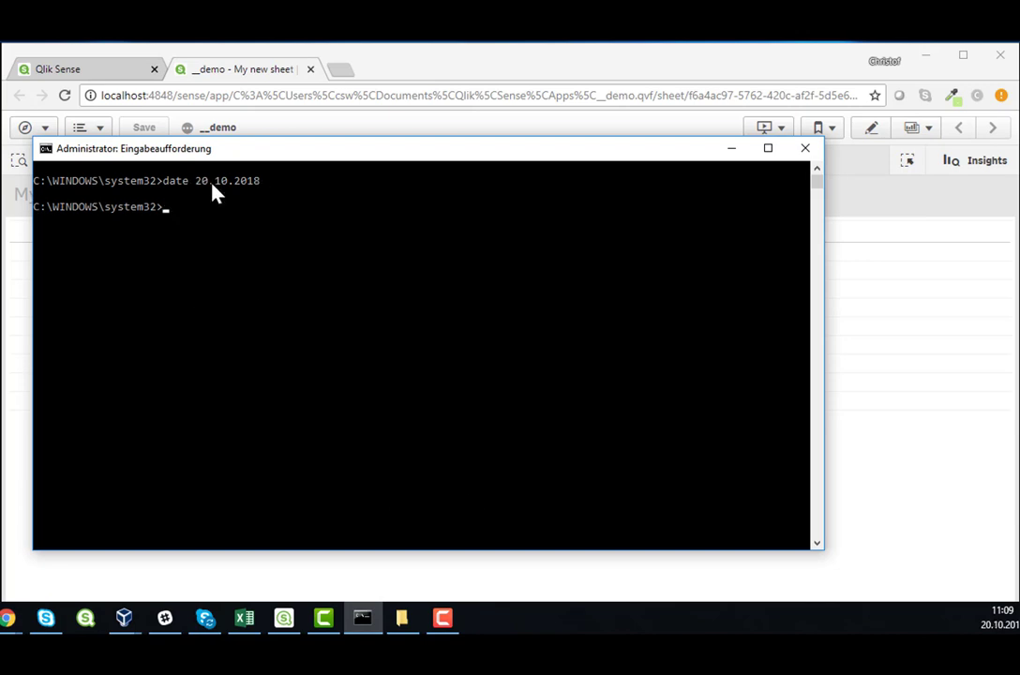
Close the administrator Command Prompt after setting the date to 20.10.2018
left_click(805, 148)
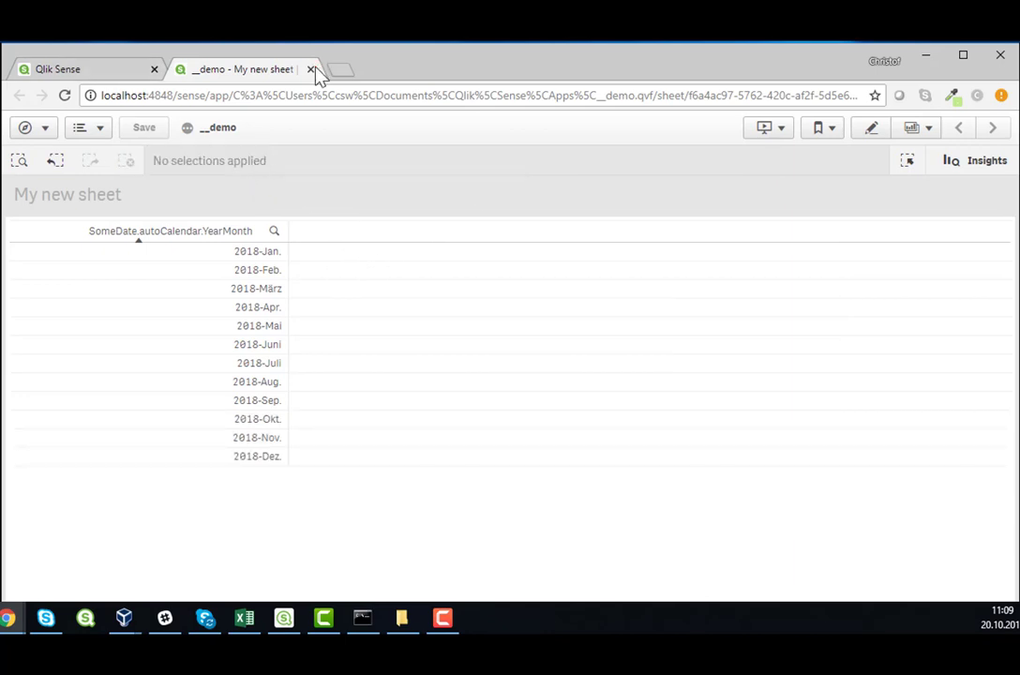
Reopen __demo and check My new sheet shows 2018-Jan through 2018-Okt selected
left_click(312, 69)
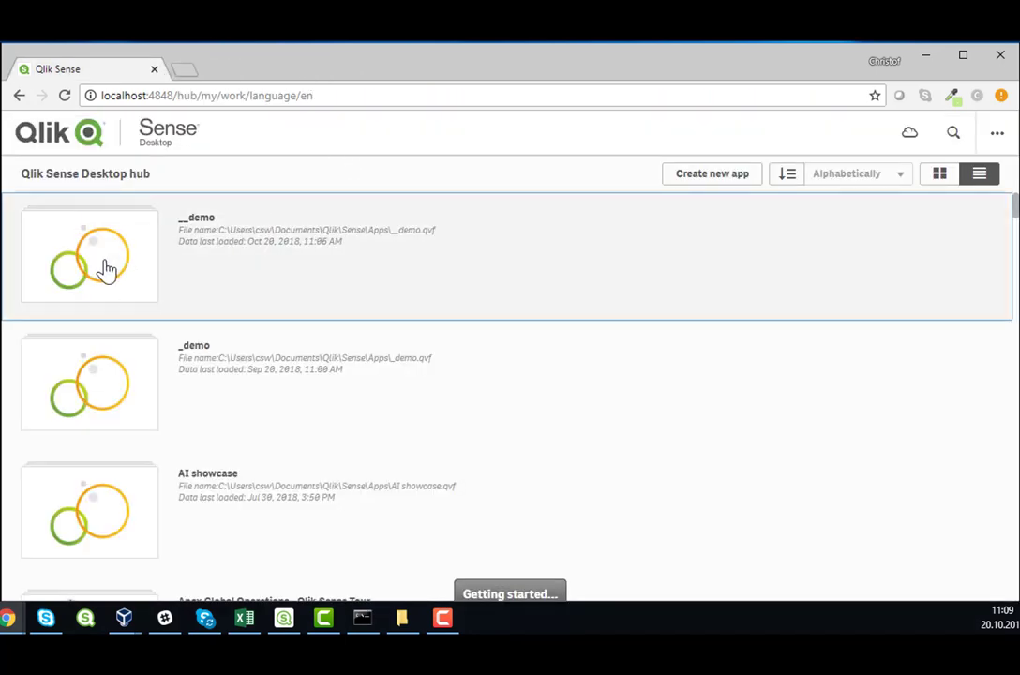
left_click(103, 263)
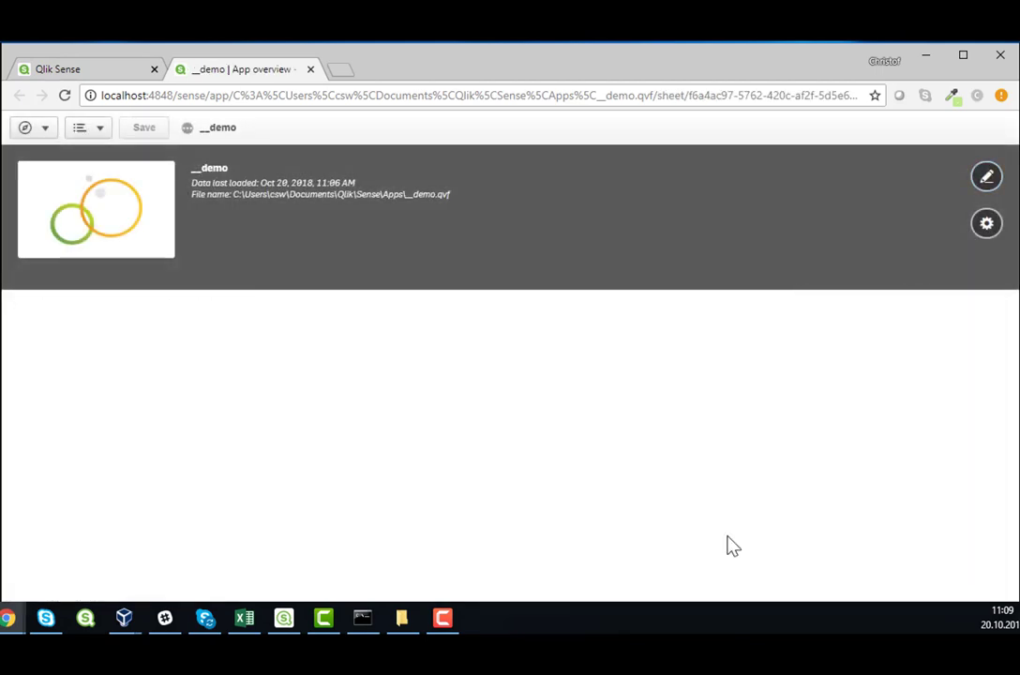
left_click(98, 208)
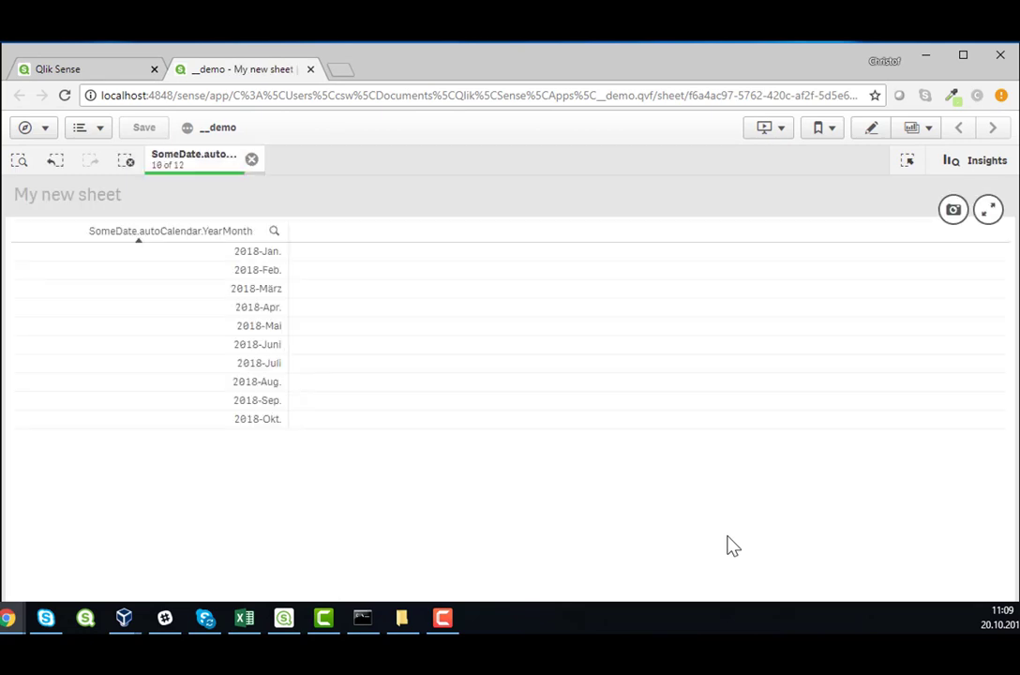
left_click(26, 126)
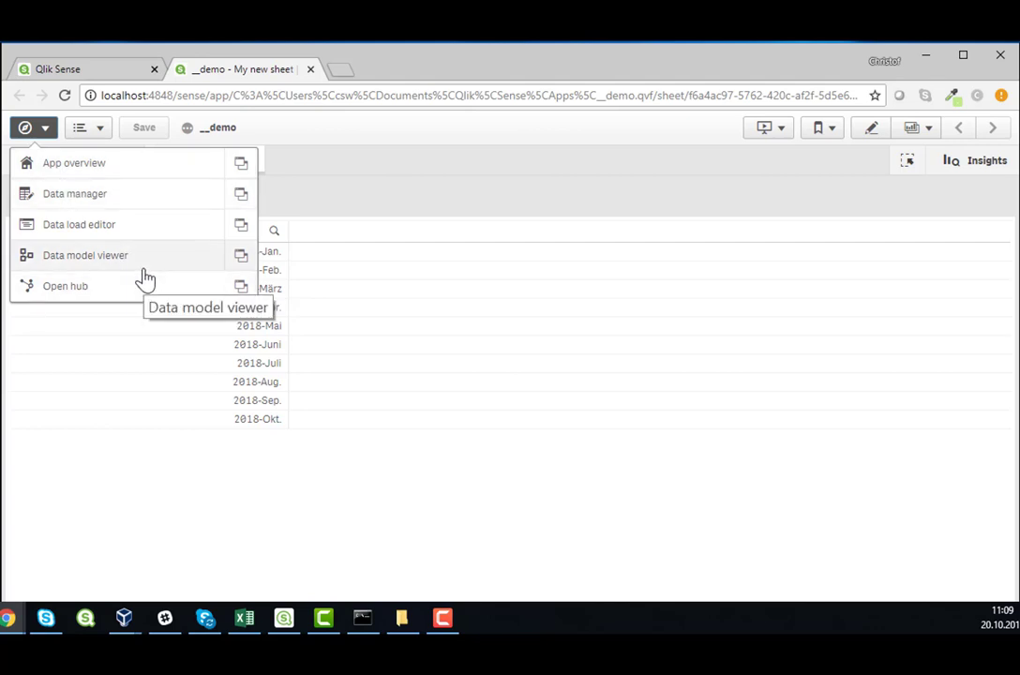
Open the Data load editor and view the auto-generated script section
left_click(79, 224)
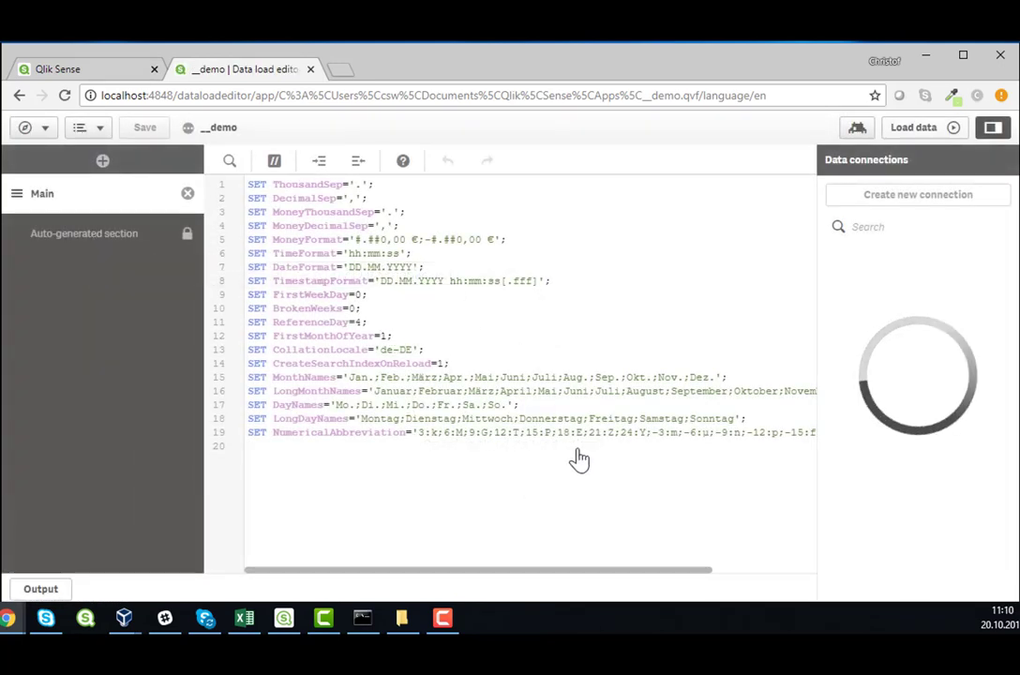
left_click(85, 232)
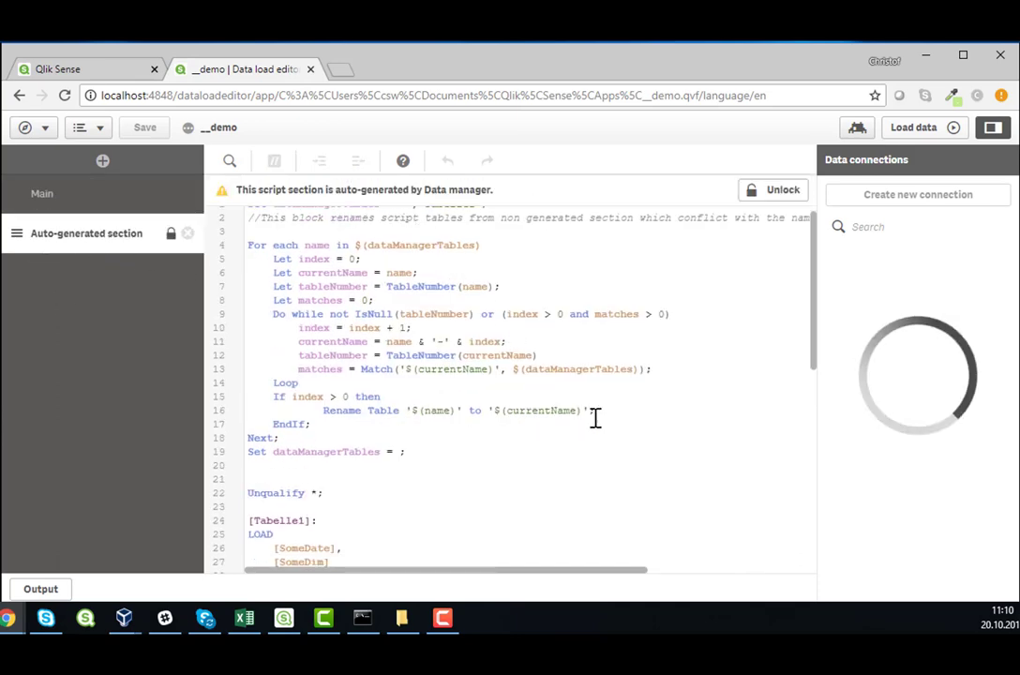
scroll("down", 3)
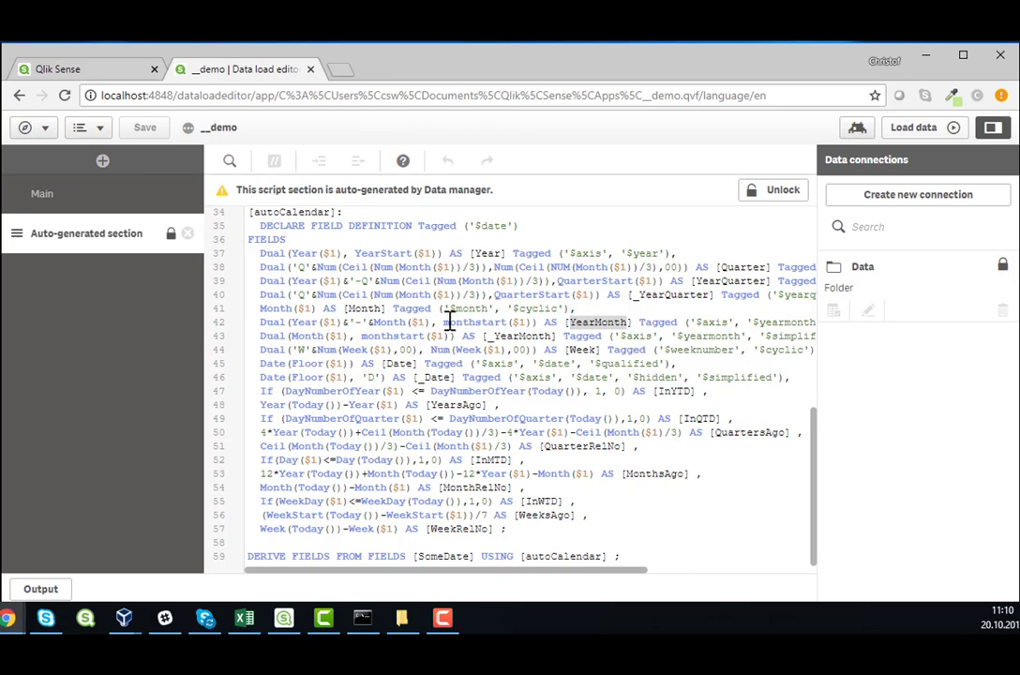
double_click(473, 322)
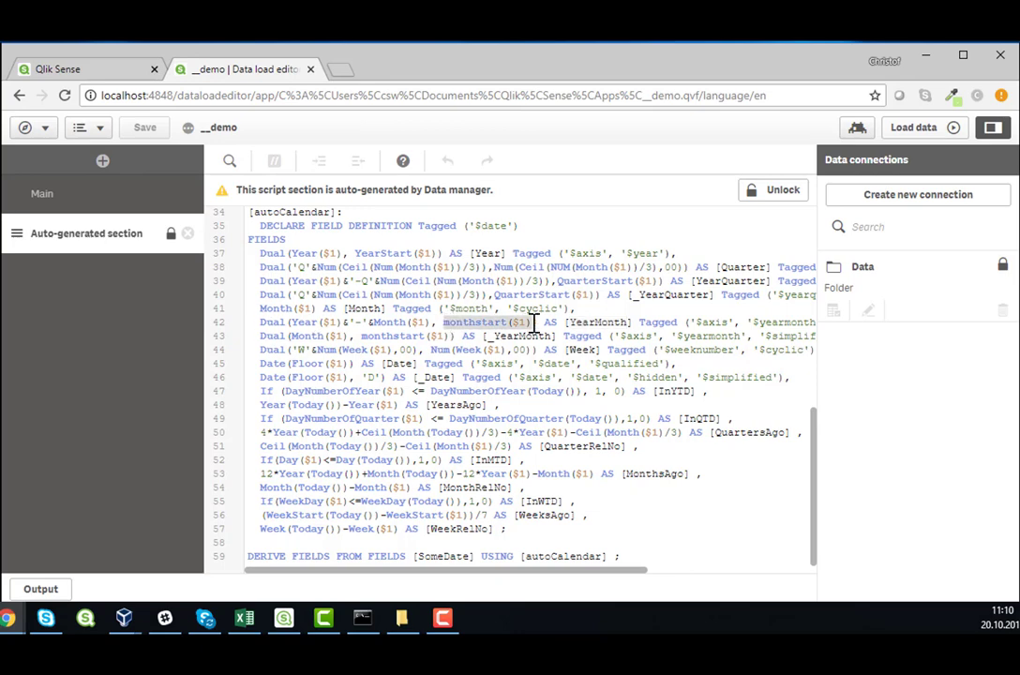
mouse_move(293, 322)
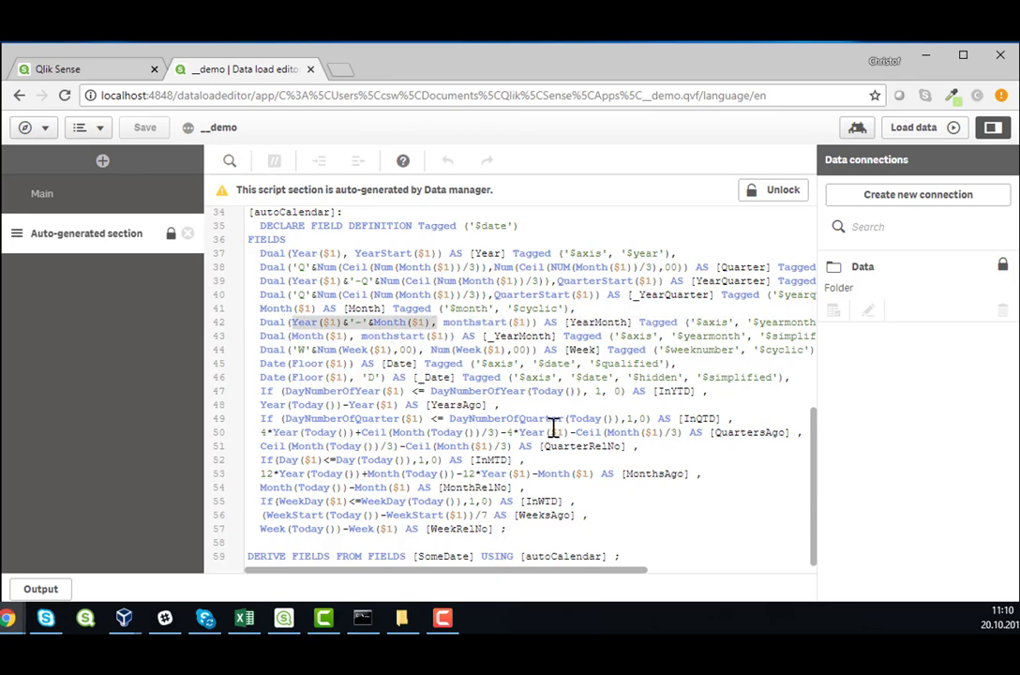
mouse_move(443, 309)
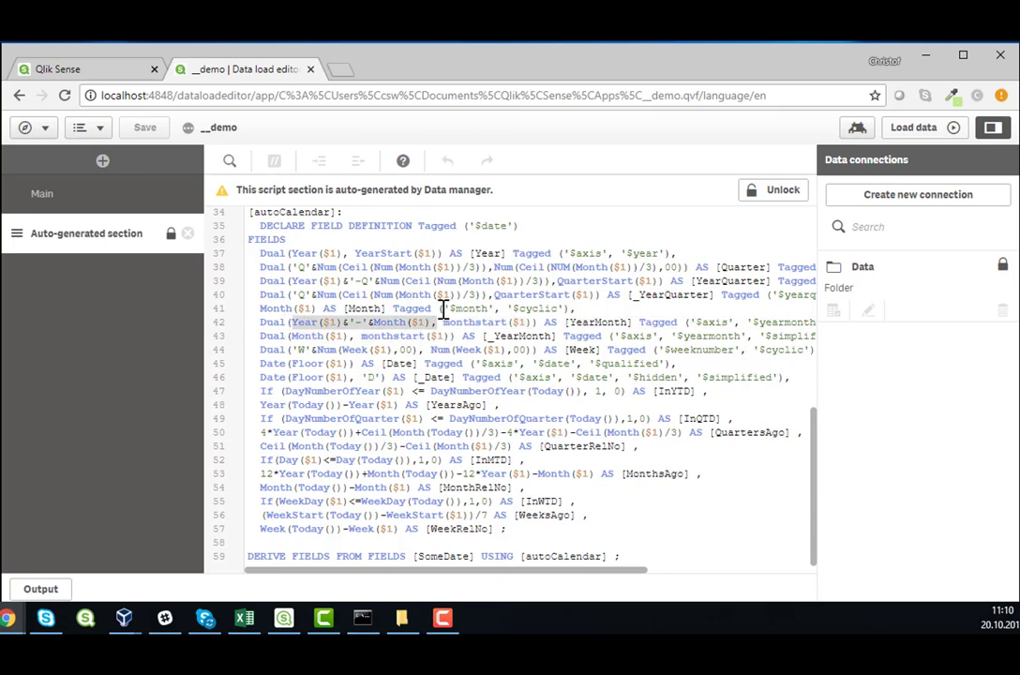
double_click(473, 322)
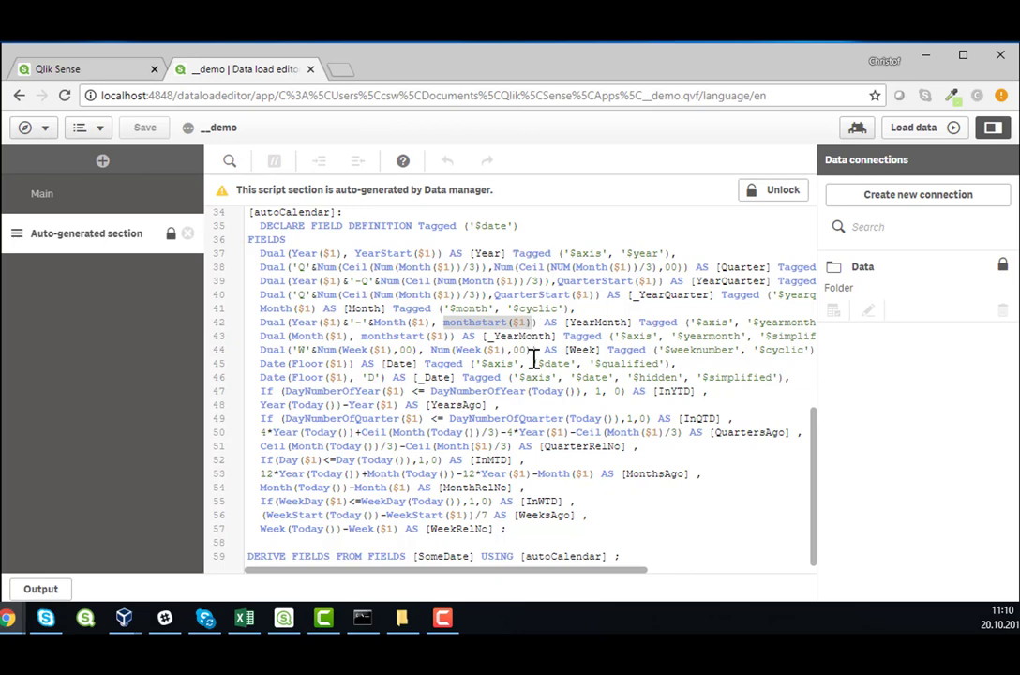
mouse_move(569, 418)
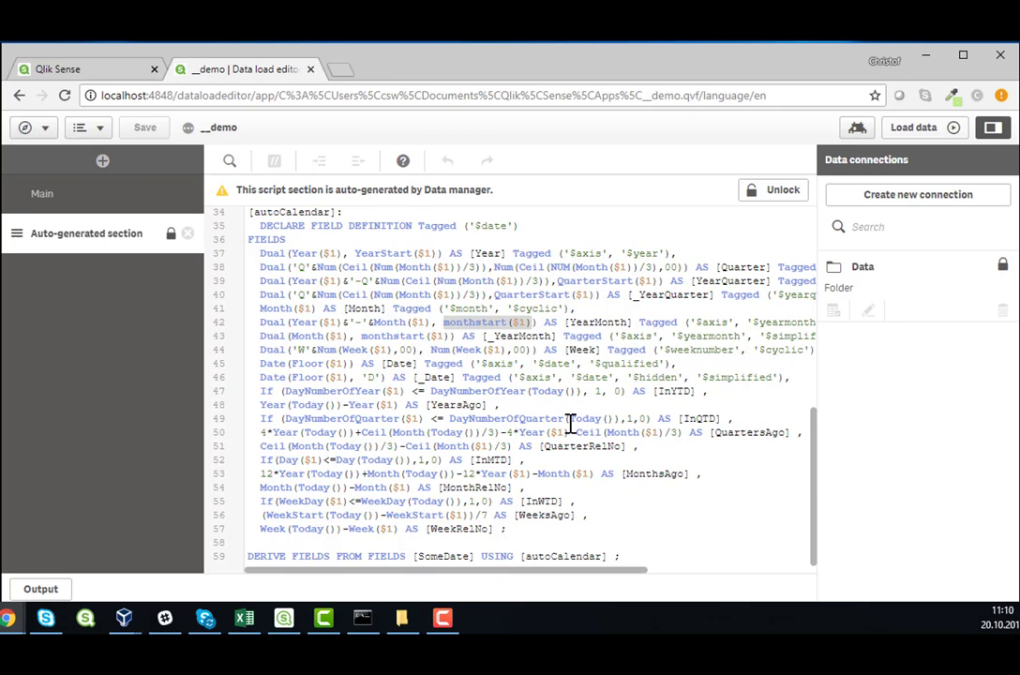
mouse_move(591, 335)
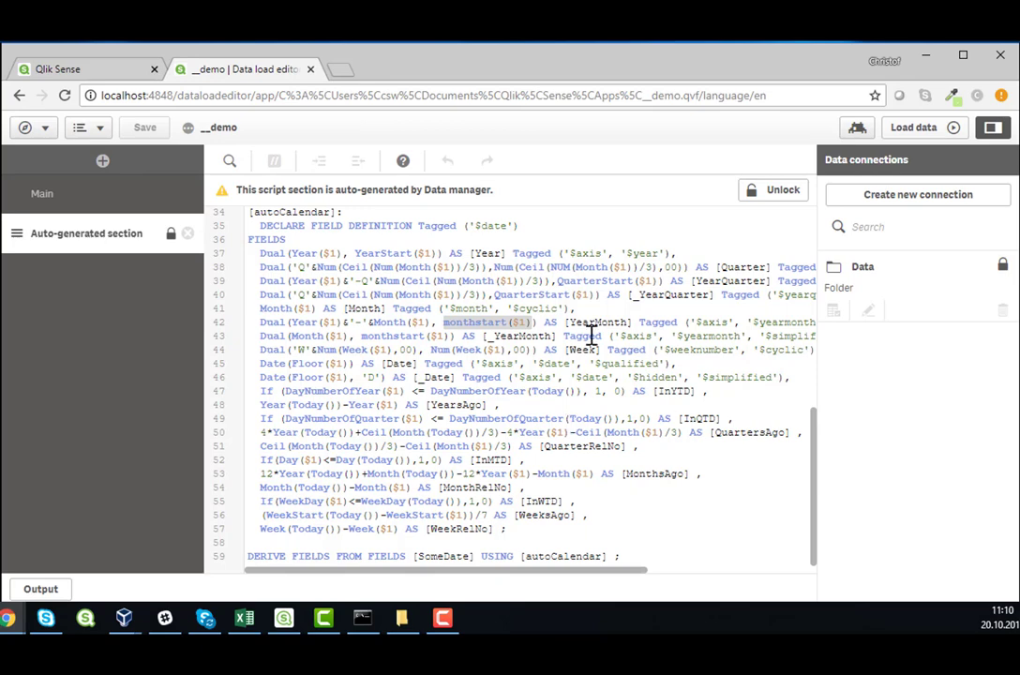